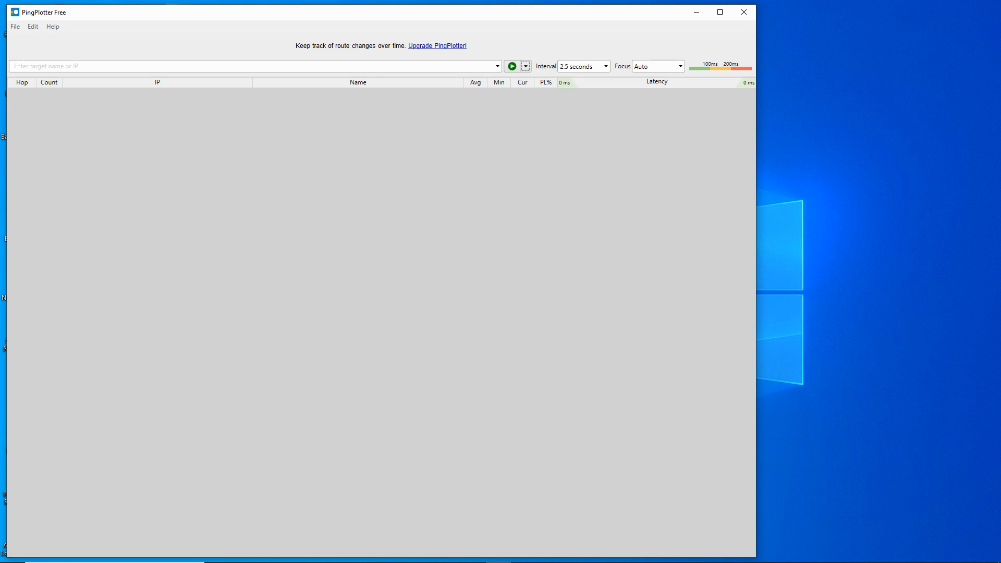
{"action": "mouse_move", "coordinate": [371, 269]}
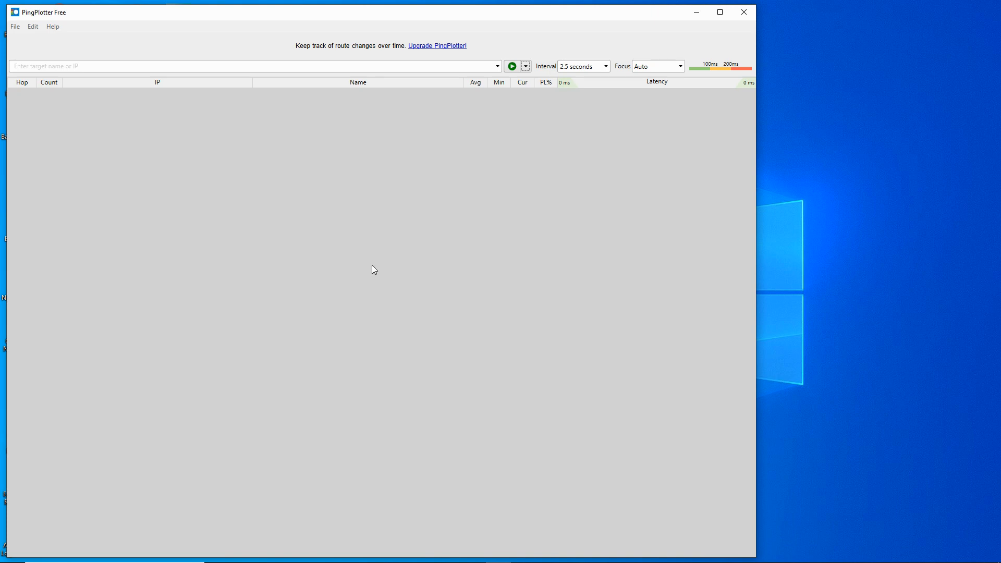
{"action": "mouse_move", "coordinate": [220, 223]}
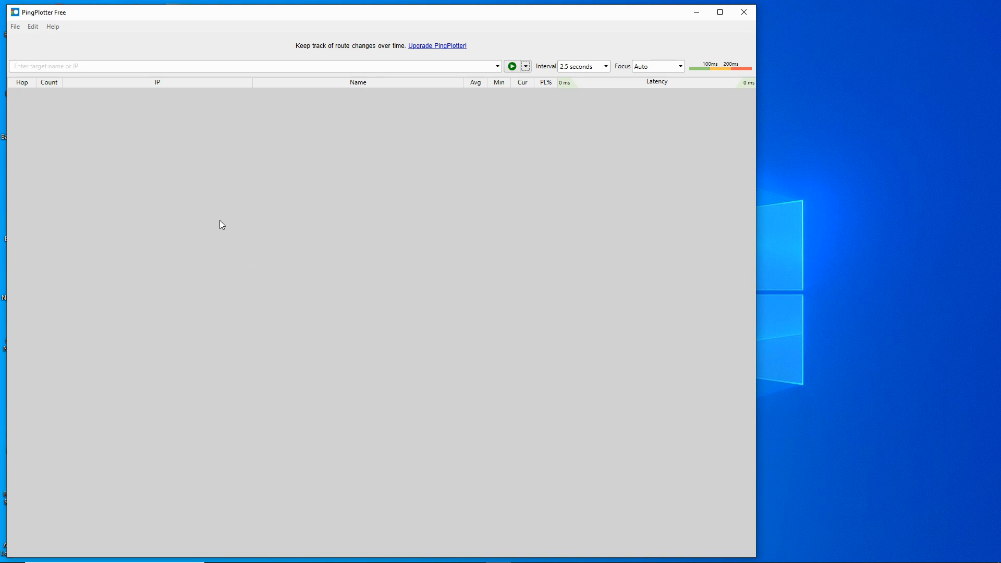
{"action": "mouse_move", "coordinate": [244, 161]}
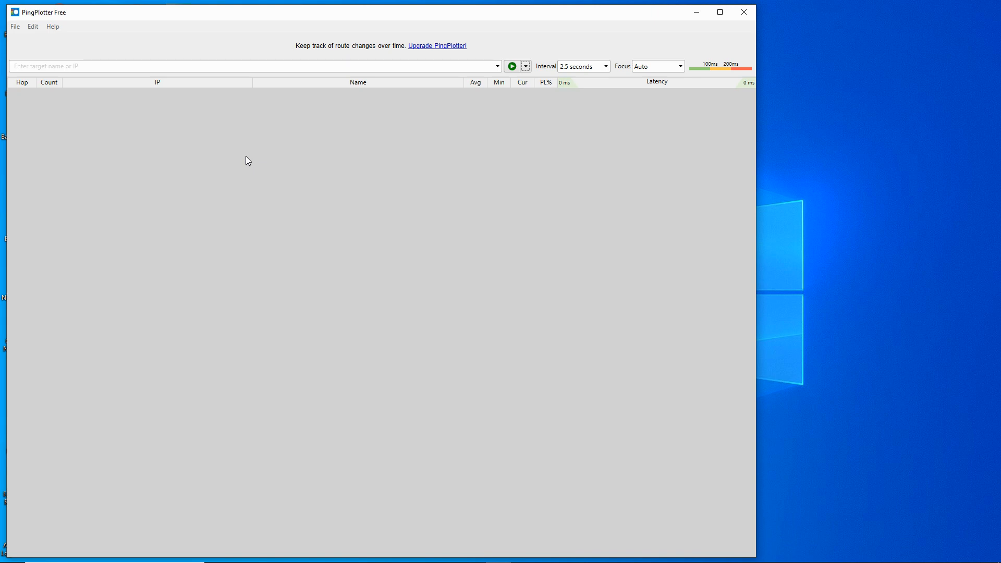
{"action": "mouse_move", "coordinate": [321, 166]}
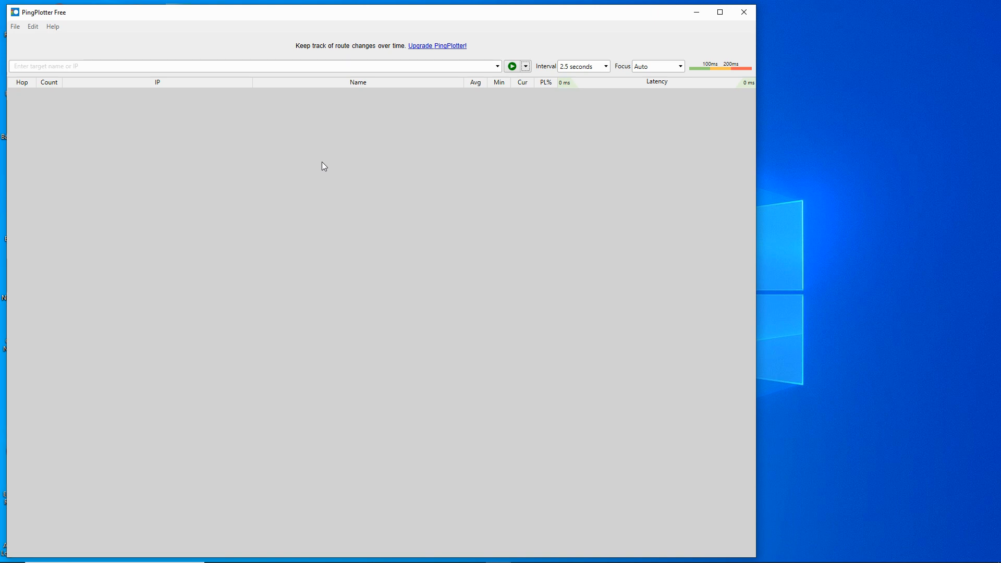
{"action": "mouse_move", "coordinate": [369, 159]}
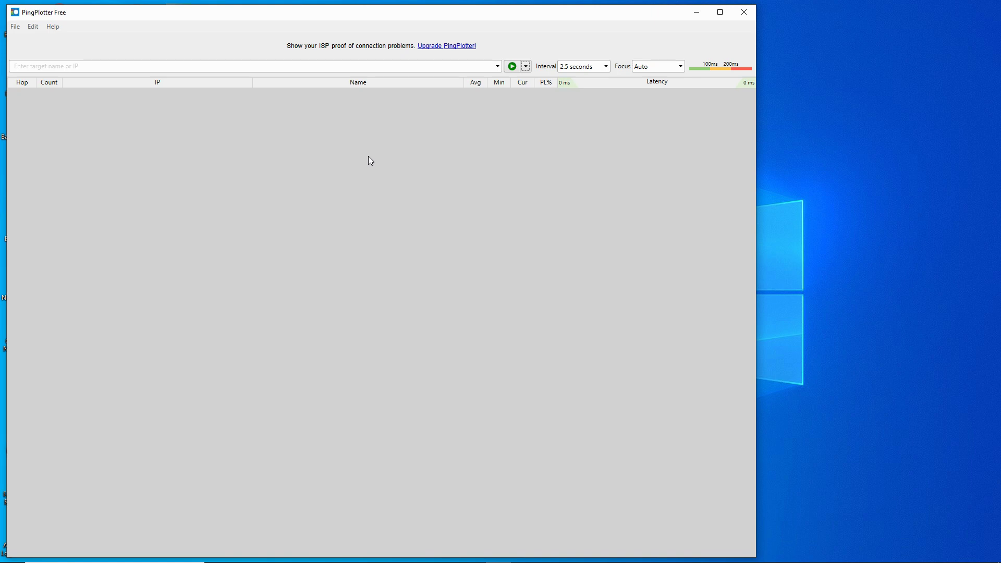
Step: Show the dropdown of previously traced targets in the target name/IP field
{"action": "left_click", "coordinate": [497, 66]}
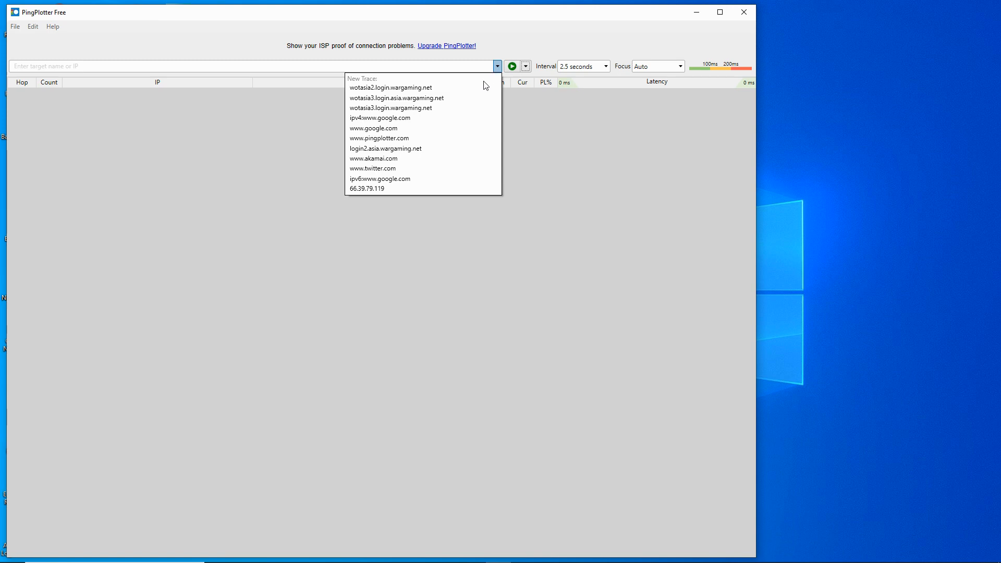
{"action": "mouse_move", "coordinate": [465, 103]}
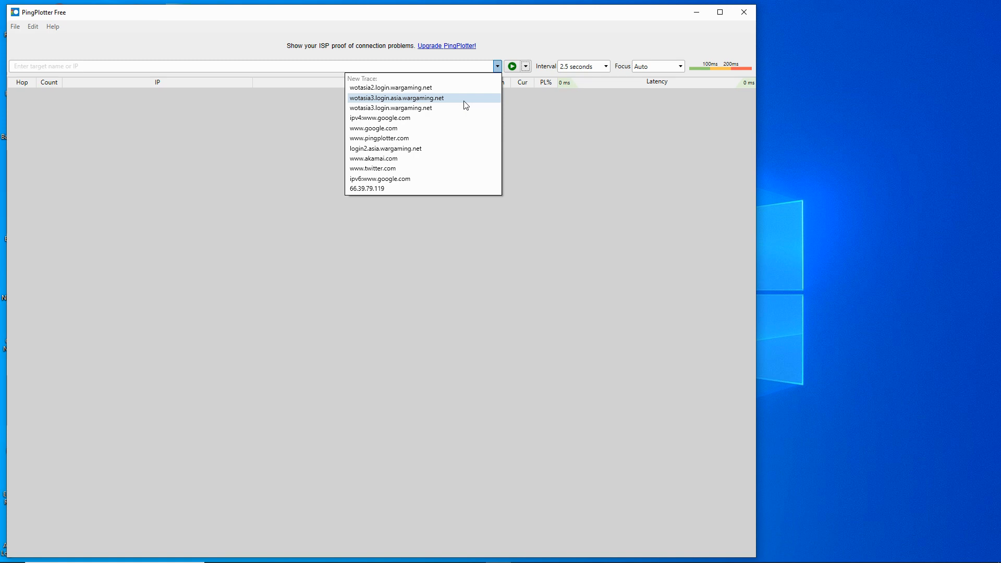
{"action": "left_click", "coordinate": [390, 87]}
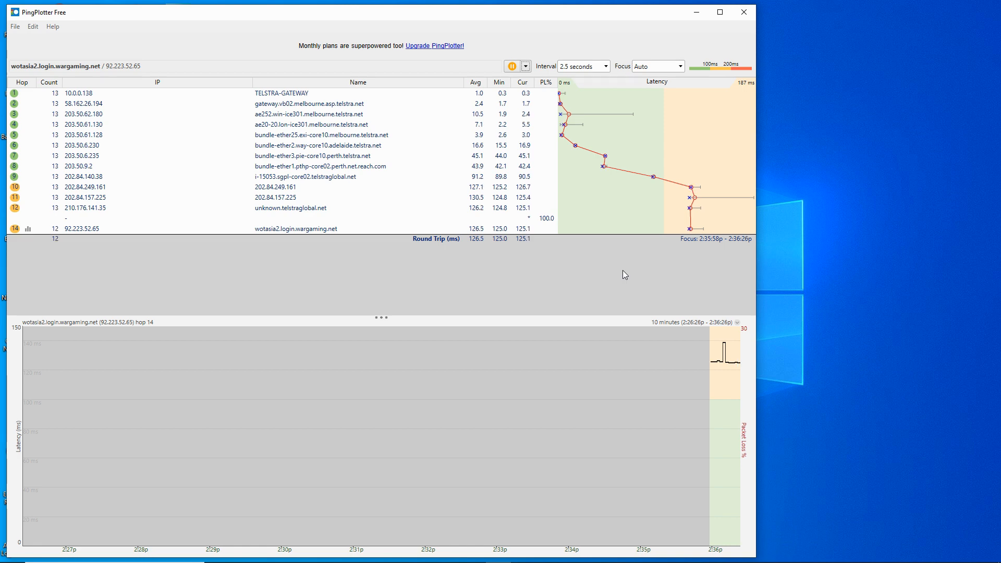
{"action": "mouse_move", "coordinate": [230, 221]}
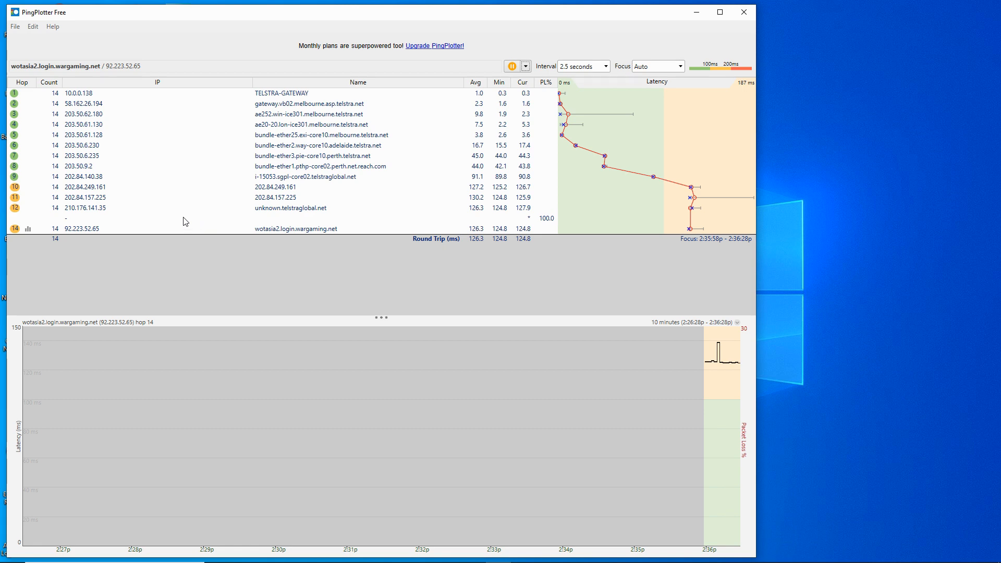
{"action": "mouse_move", "coordinate": [109, 112]}
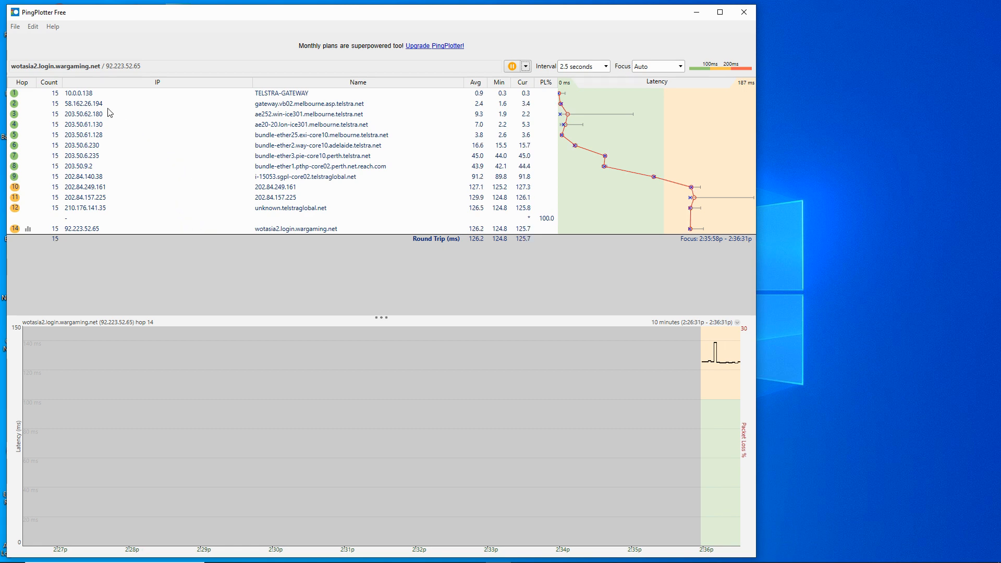
{"action": "mouse_move", "coordinate": [32, 105]}
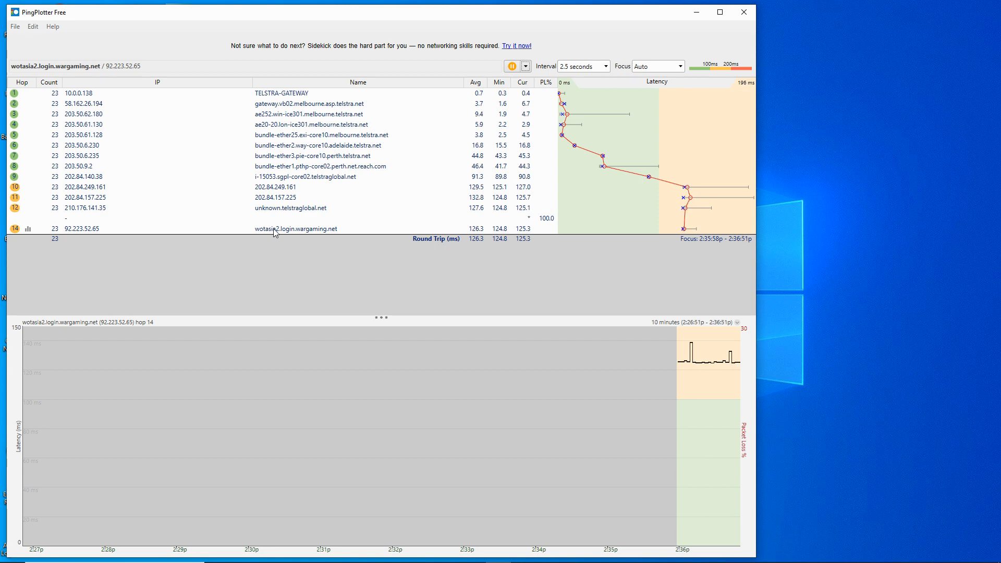
{"action": "mouse_move", "coordinate": [114, 169]}
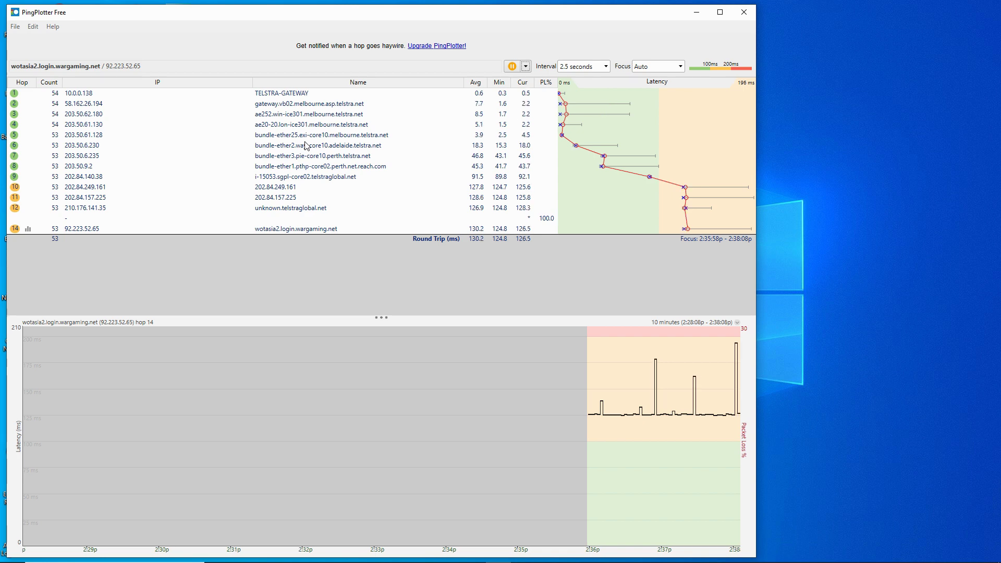
{"action": "mouse_move", "coordinate": [401, 172]}
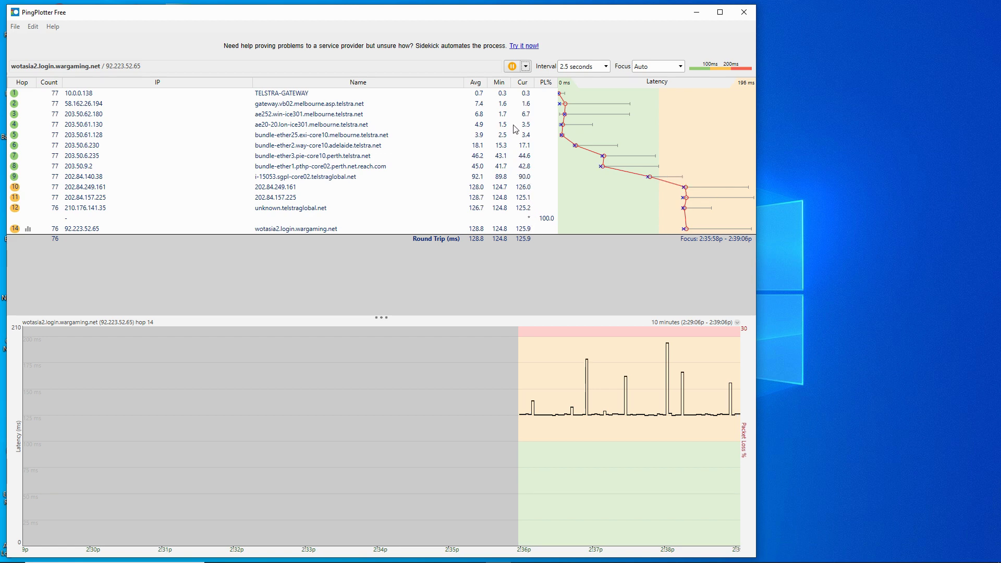
{"action": "mouse_move", "coordinate": [525, 85]}
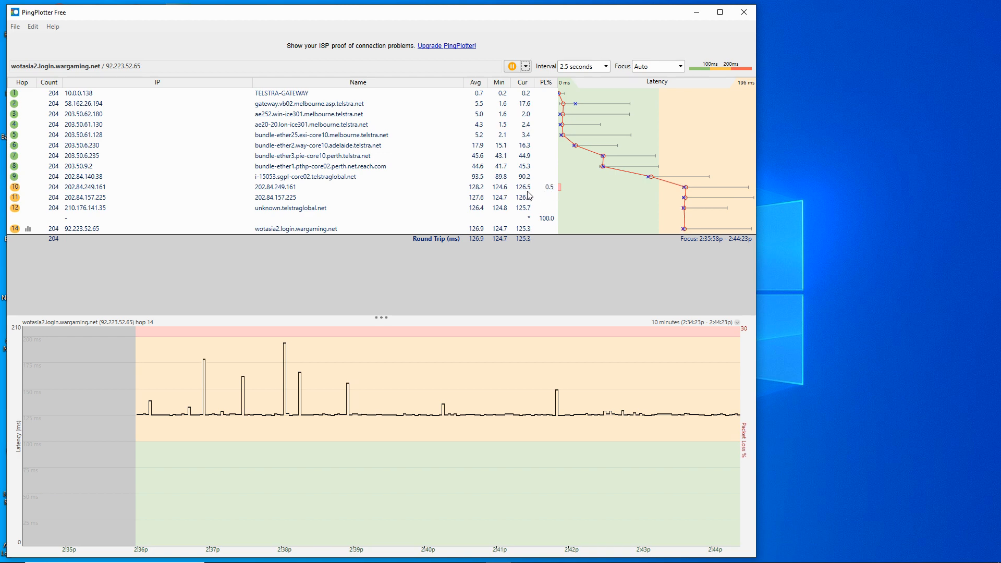
{"action": "mouse_move", "coordinate": [335, 200]}
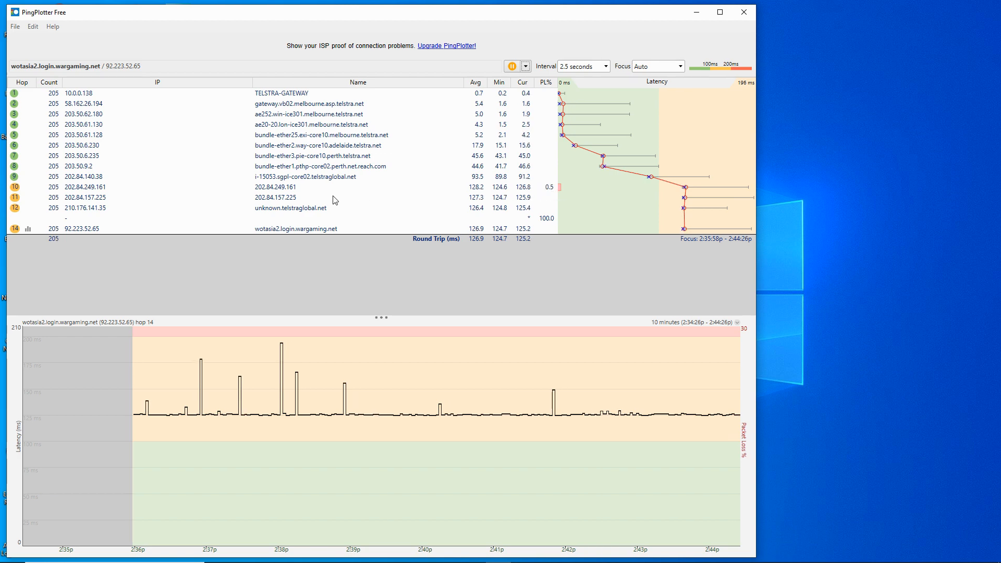